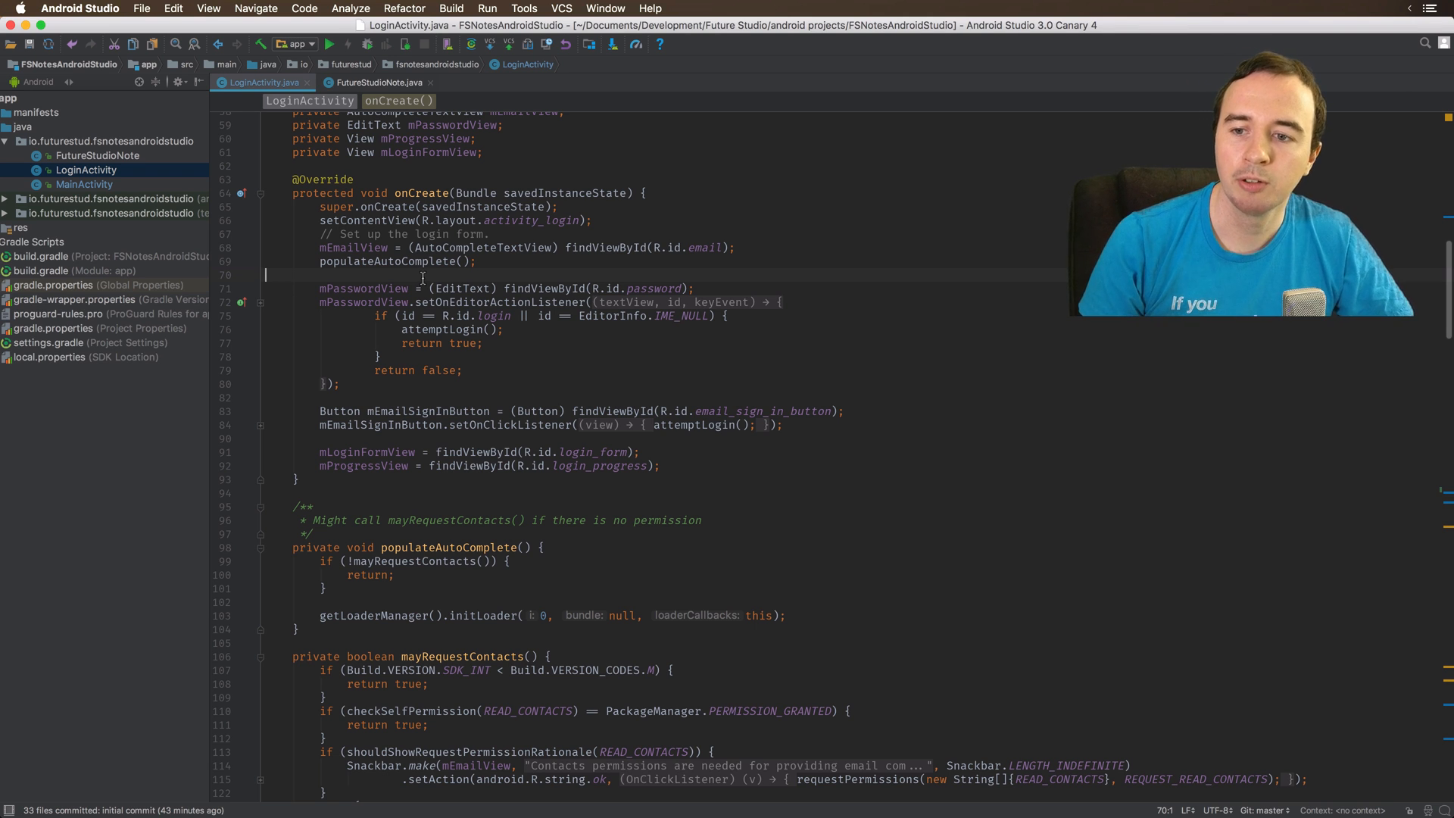
mouse_move(427, 278)
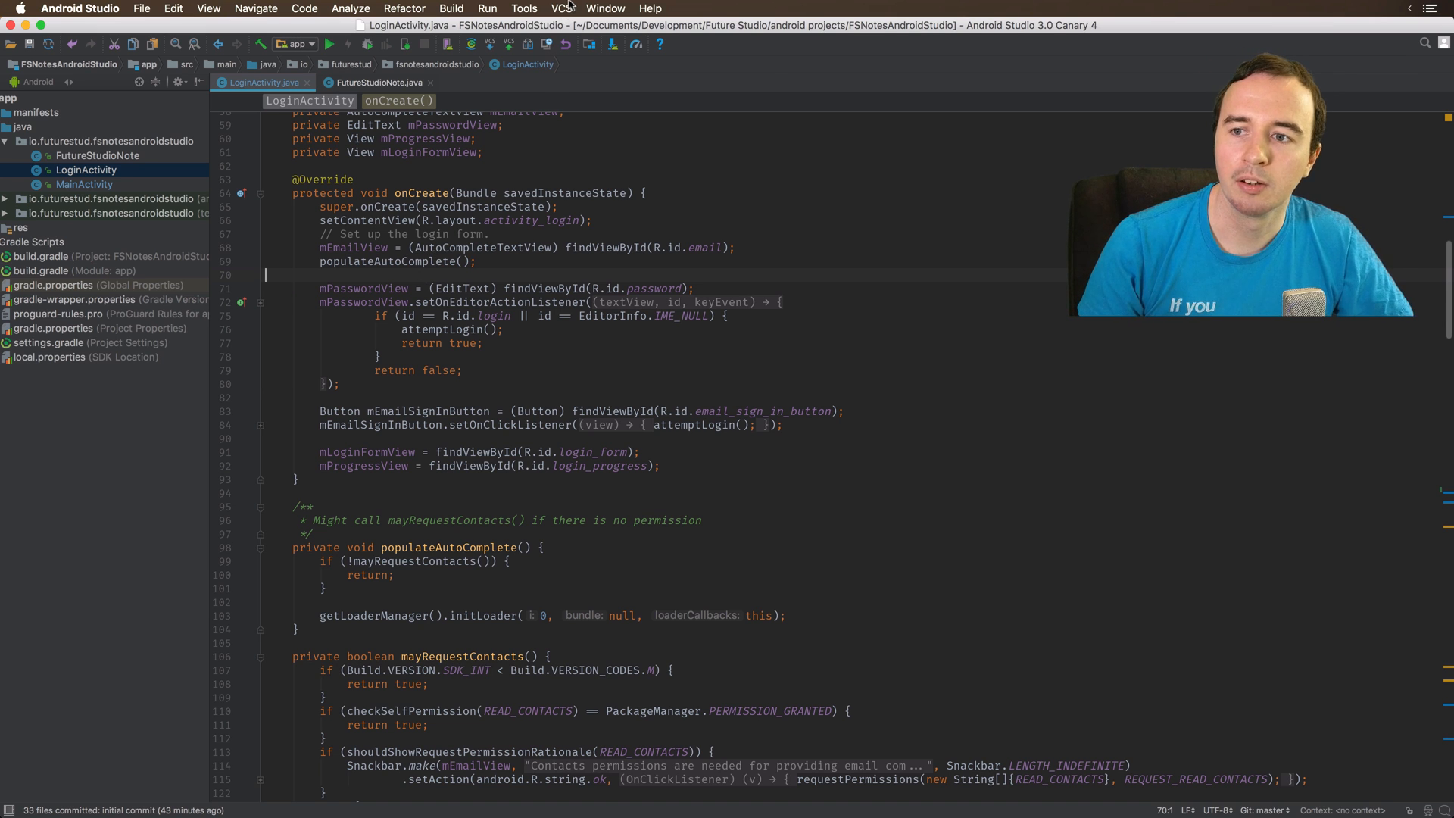
Browse the VCS > Git menu to locate the Push action
left_click(561, 9)
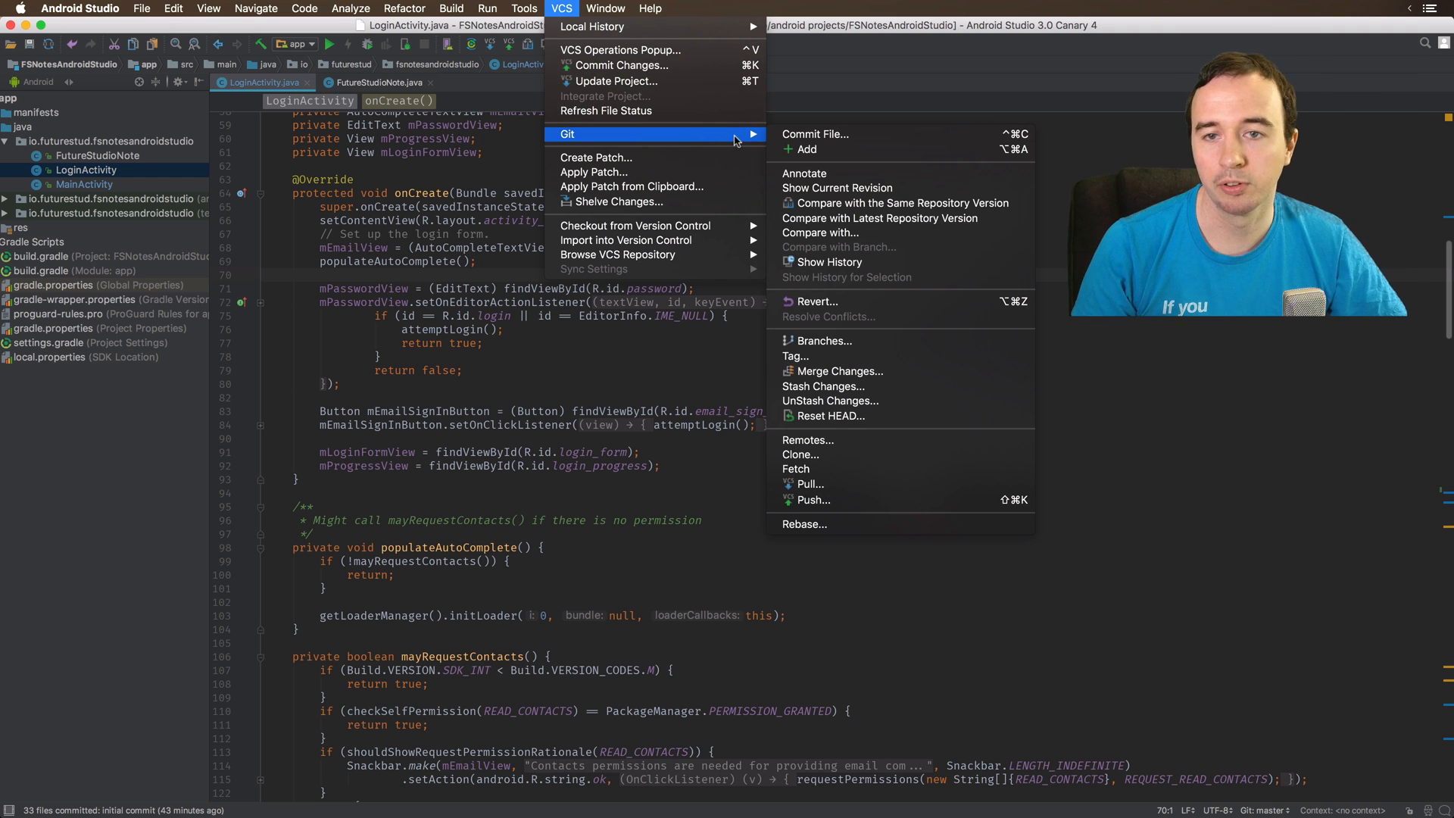
mouse_move(835, 134)
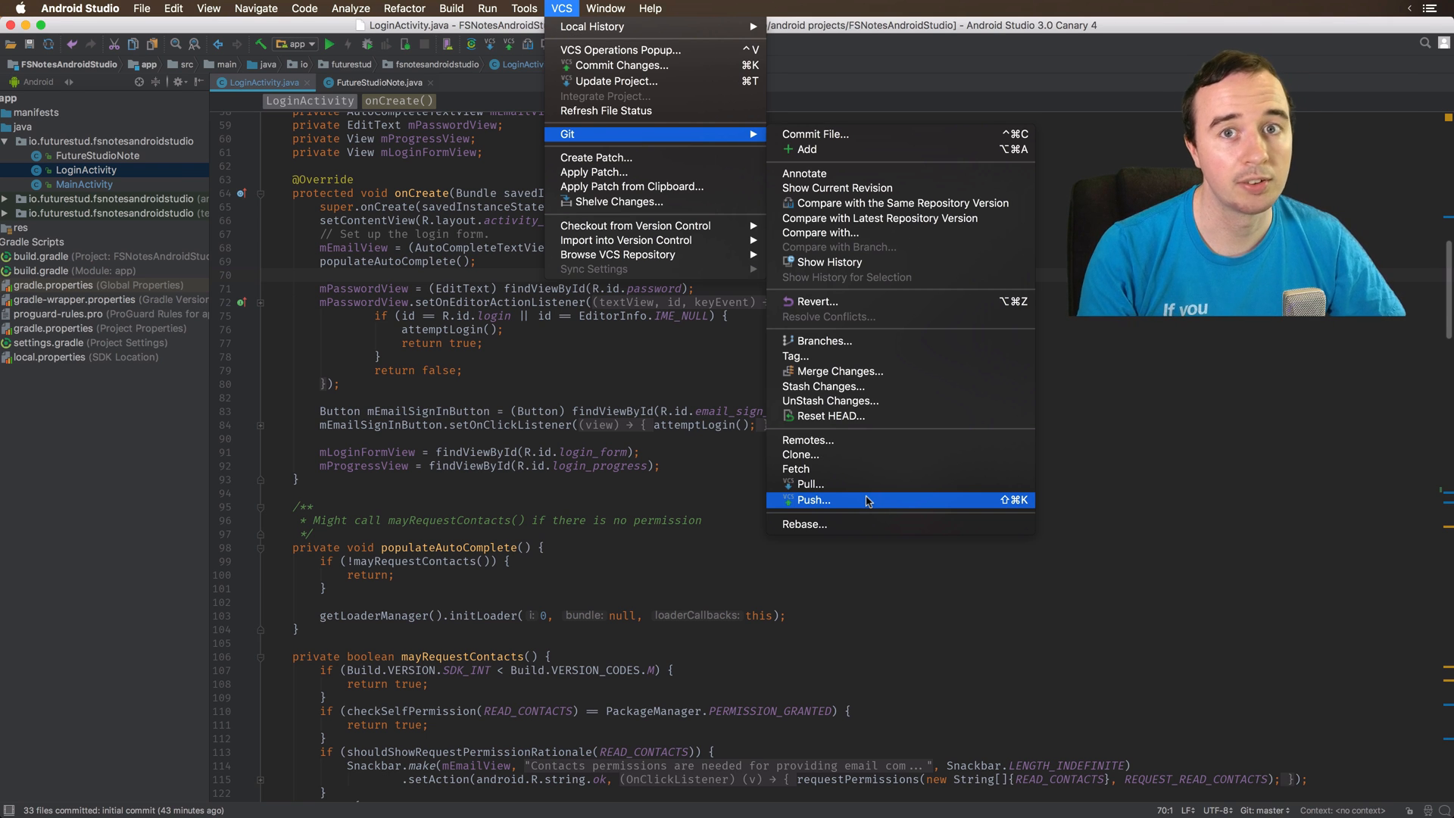
mouse_move(556, 389)
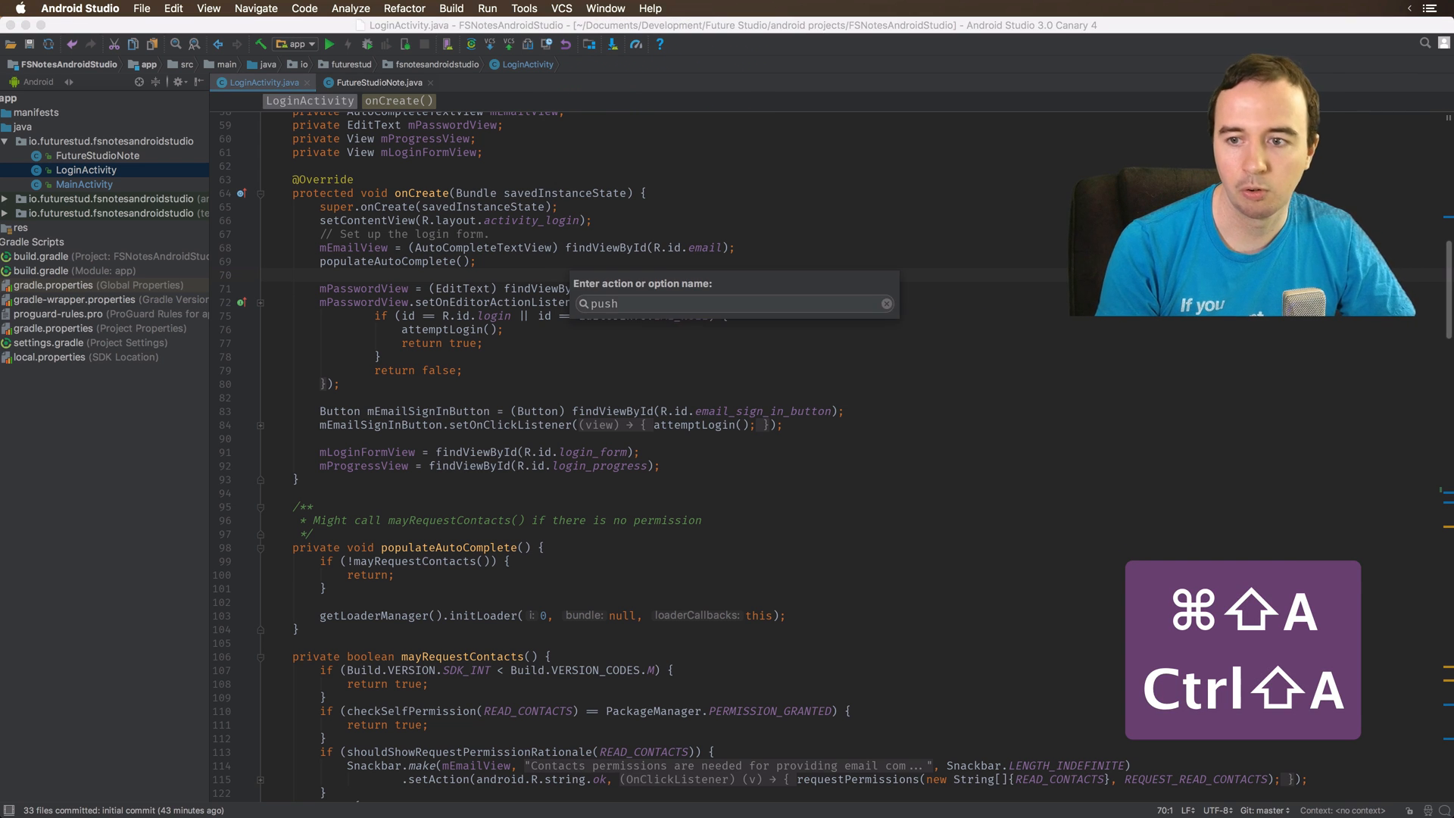
Run Push... from Find Action with 'push', then cancel the Push Commits dialog (no remote defined)
type("push")
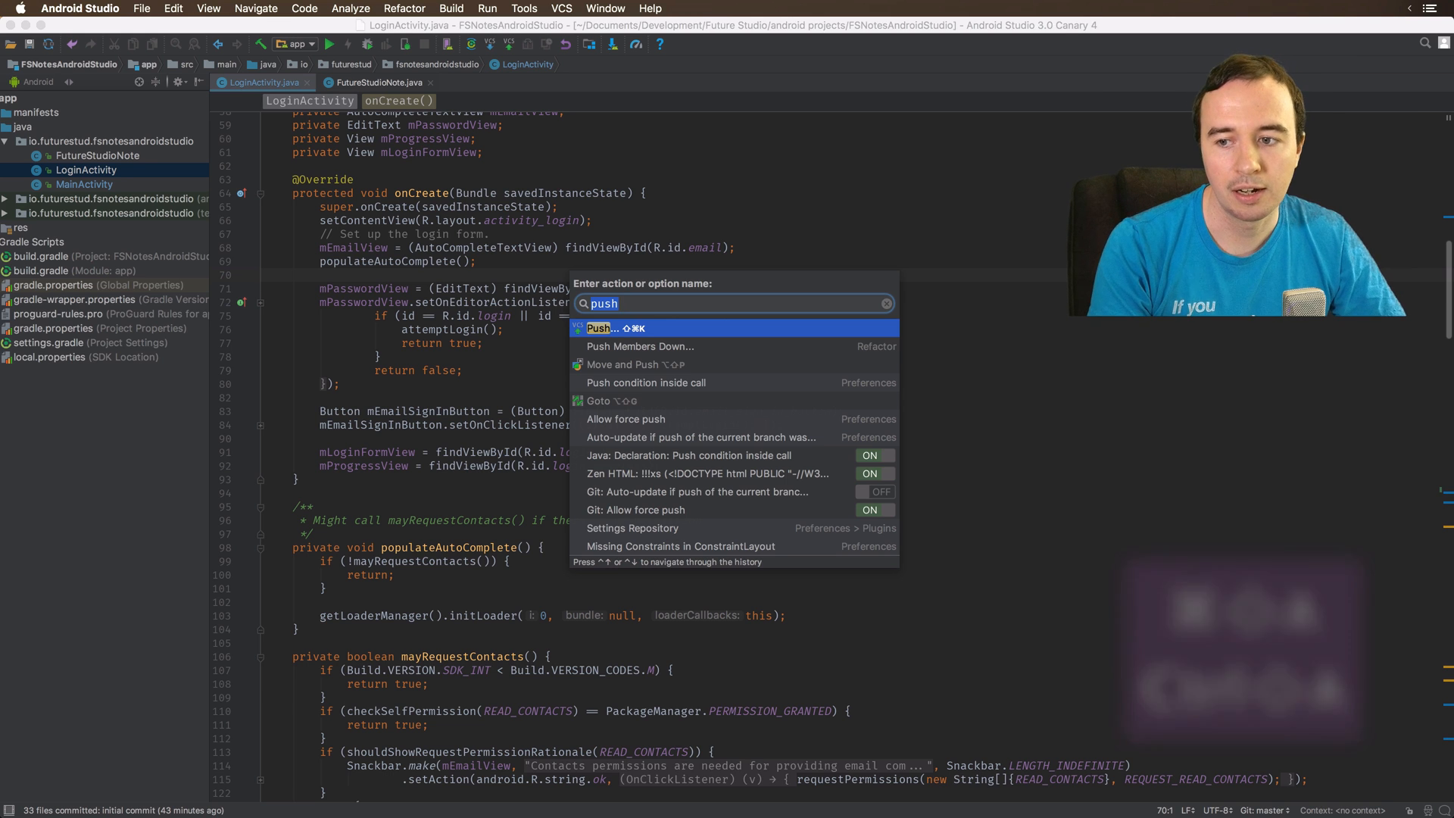
key("backspace")
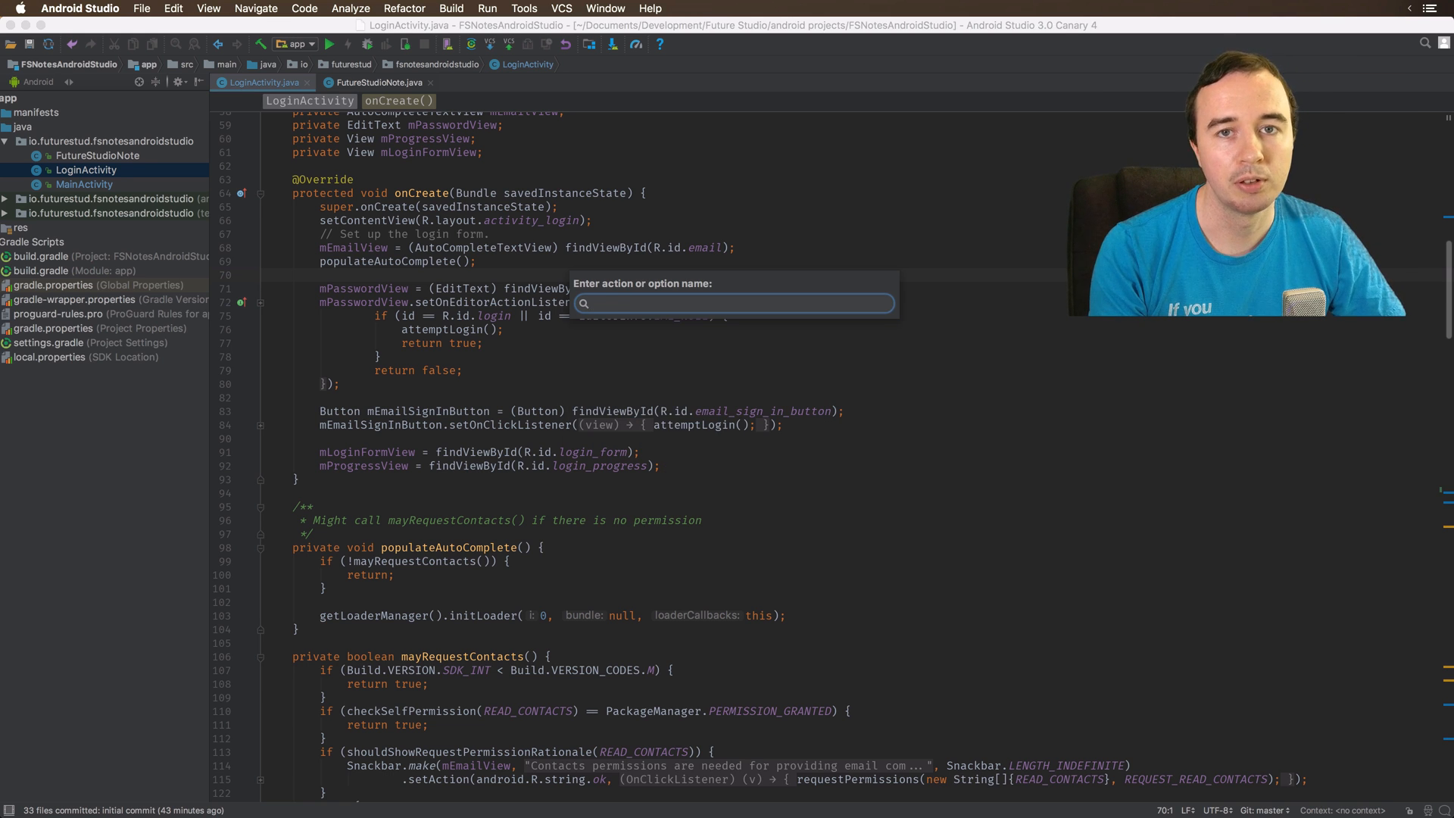
type("push")
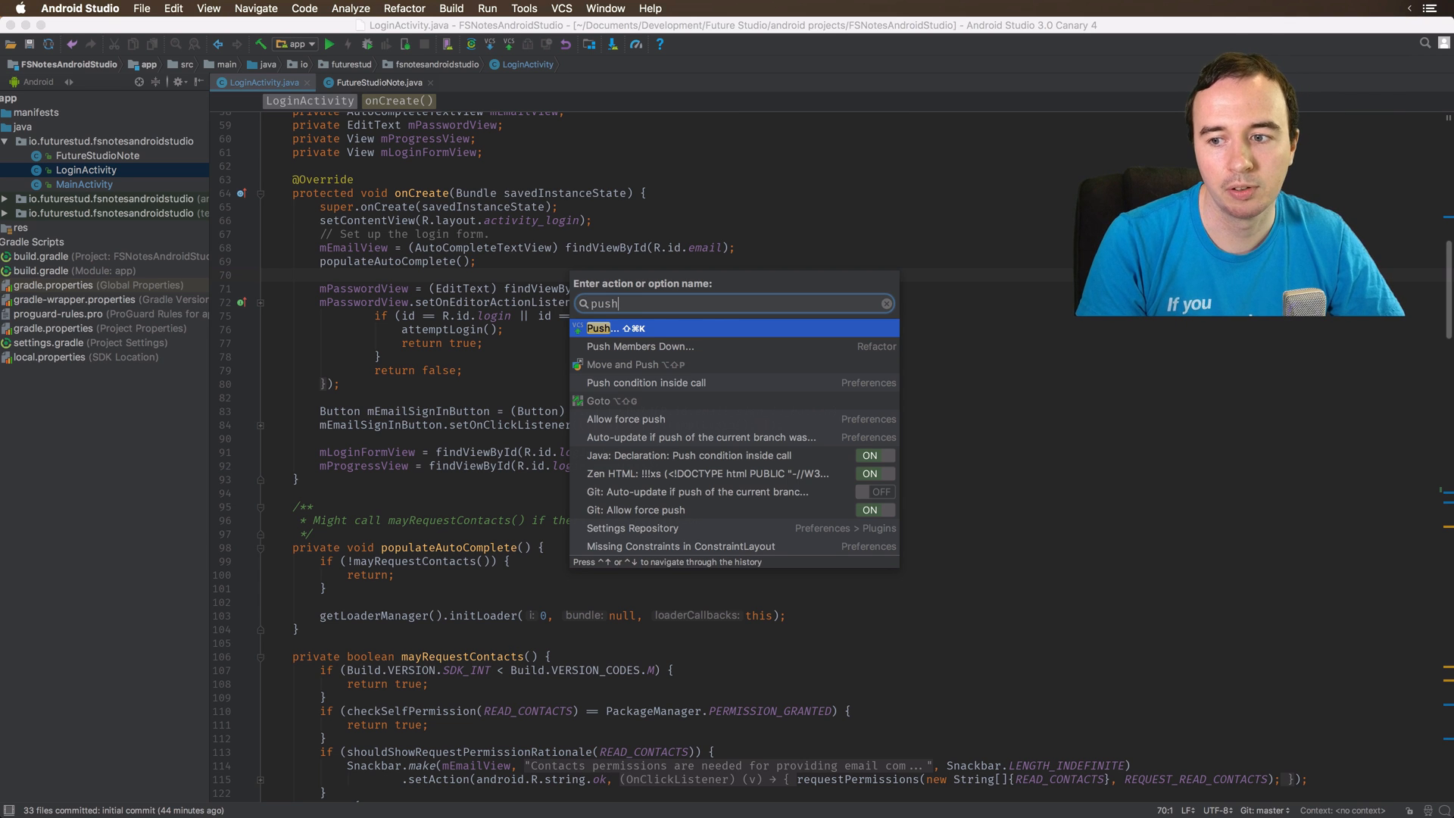
left_click(601, 329)
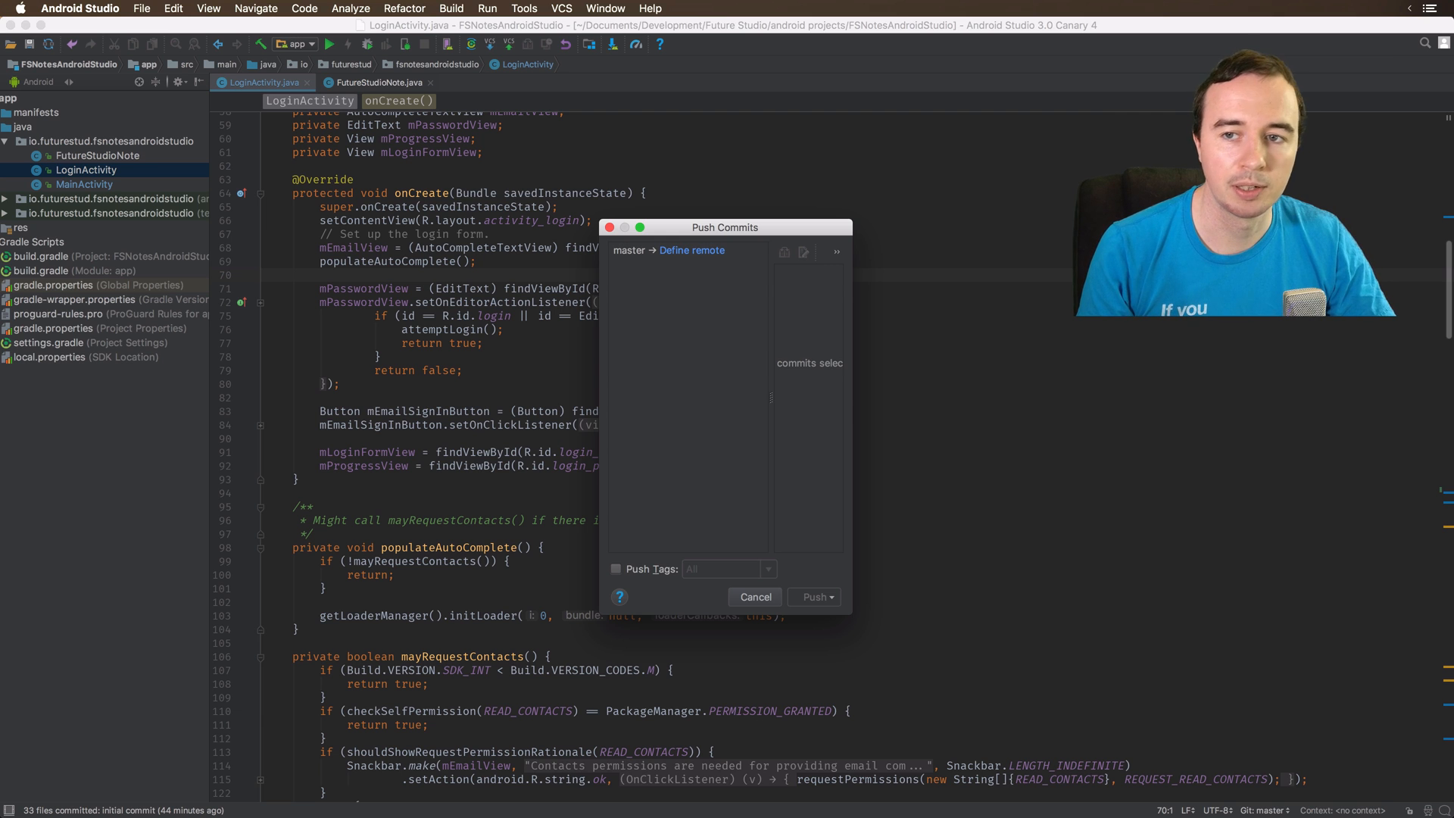
left_click(754, 597)
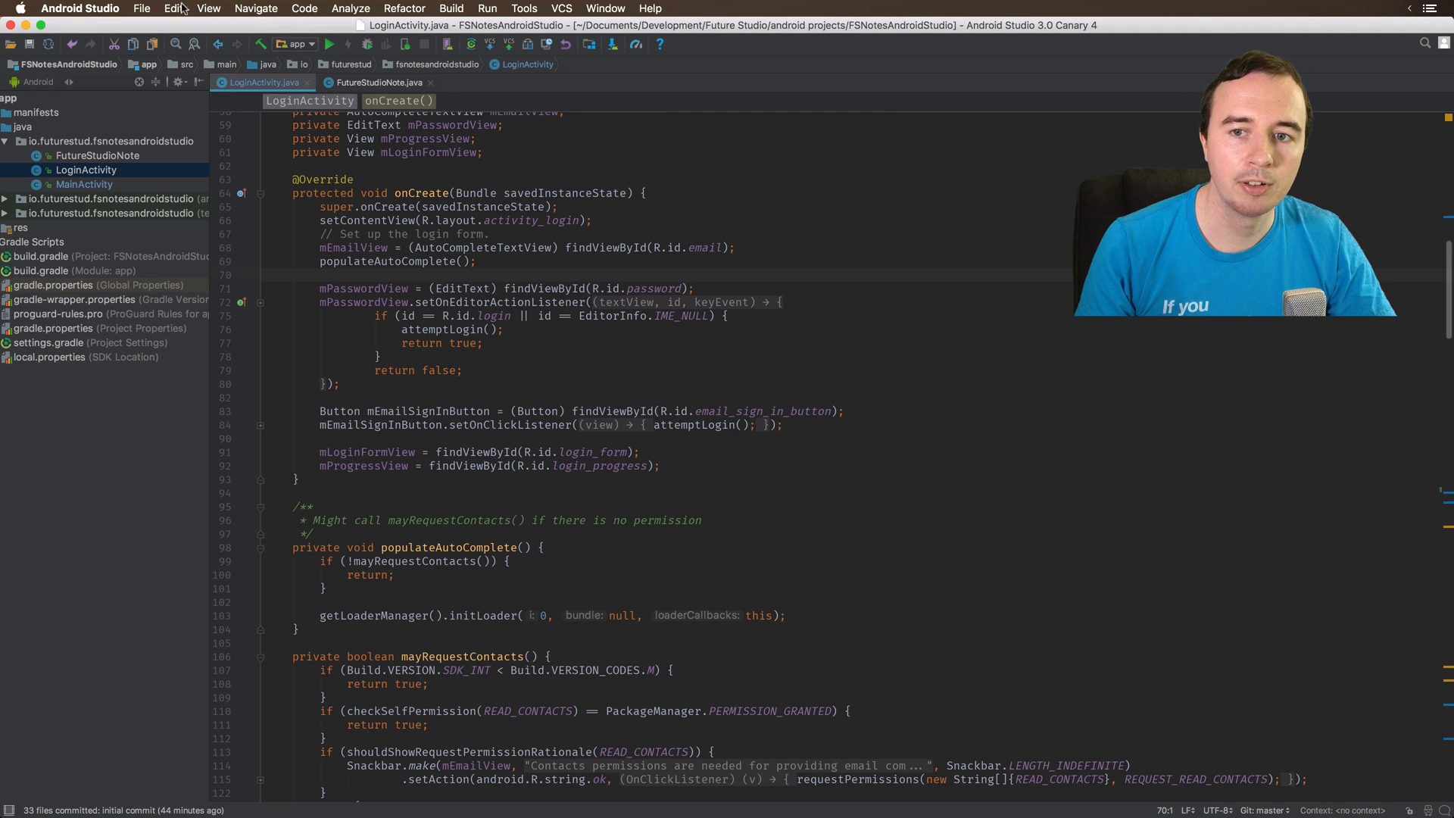
Search Find Action for 'rename' to list the rename-related actions
left_click(350, 9)
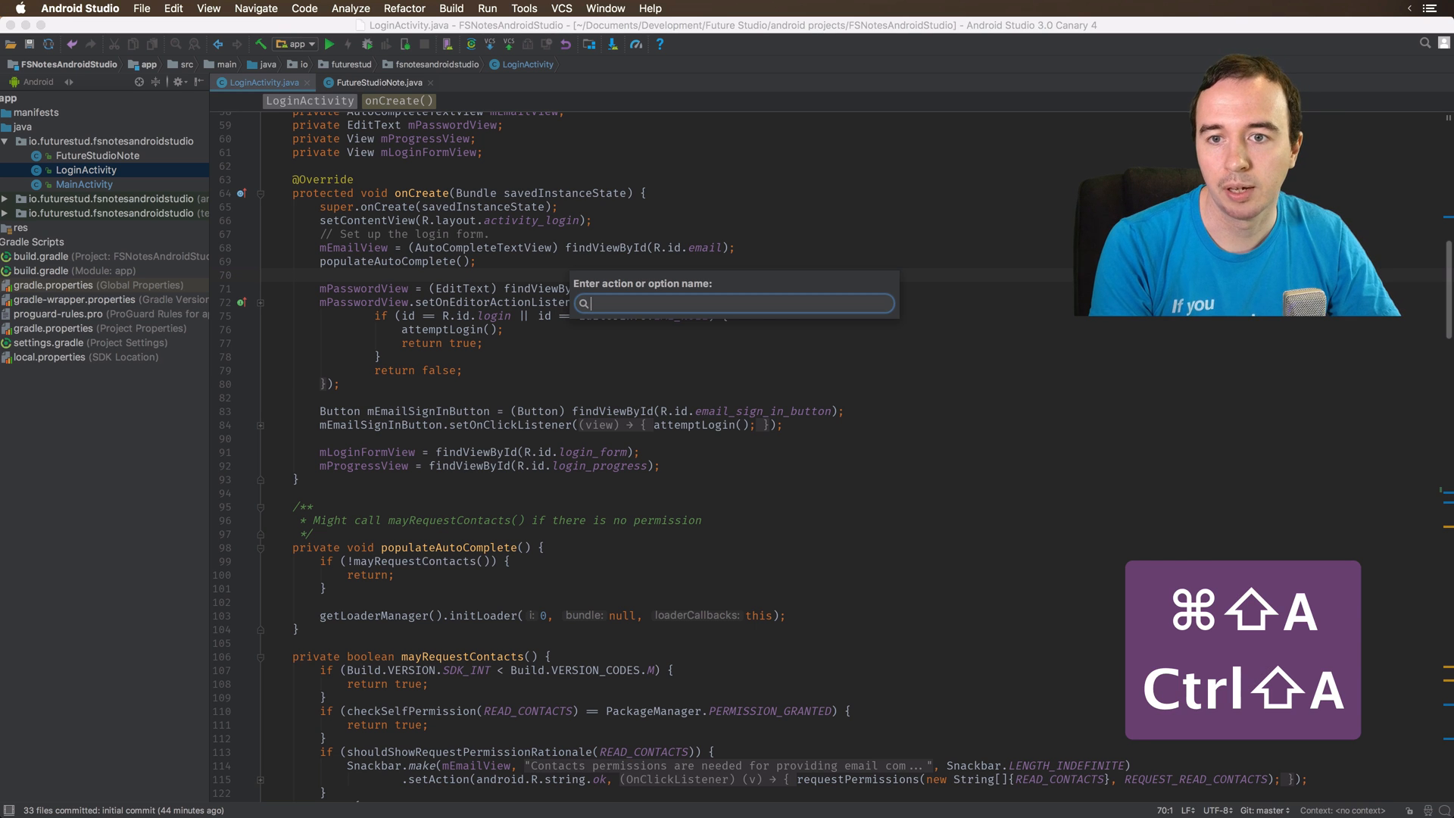
type("ref")
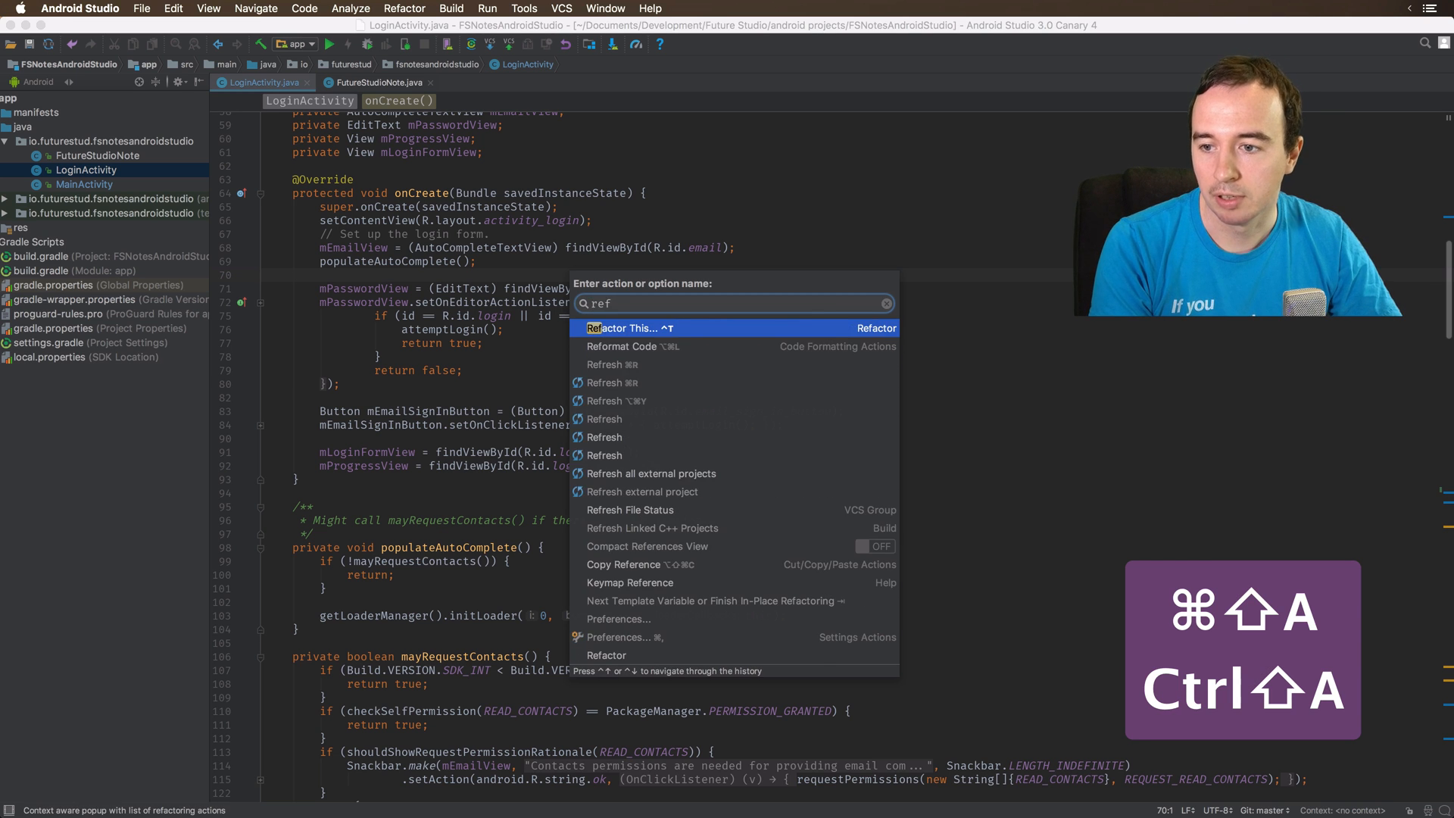
type("ename")
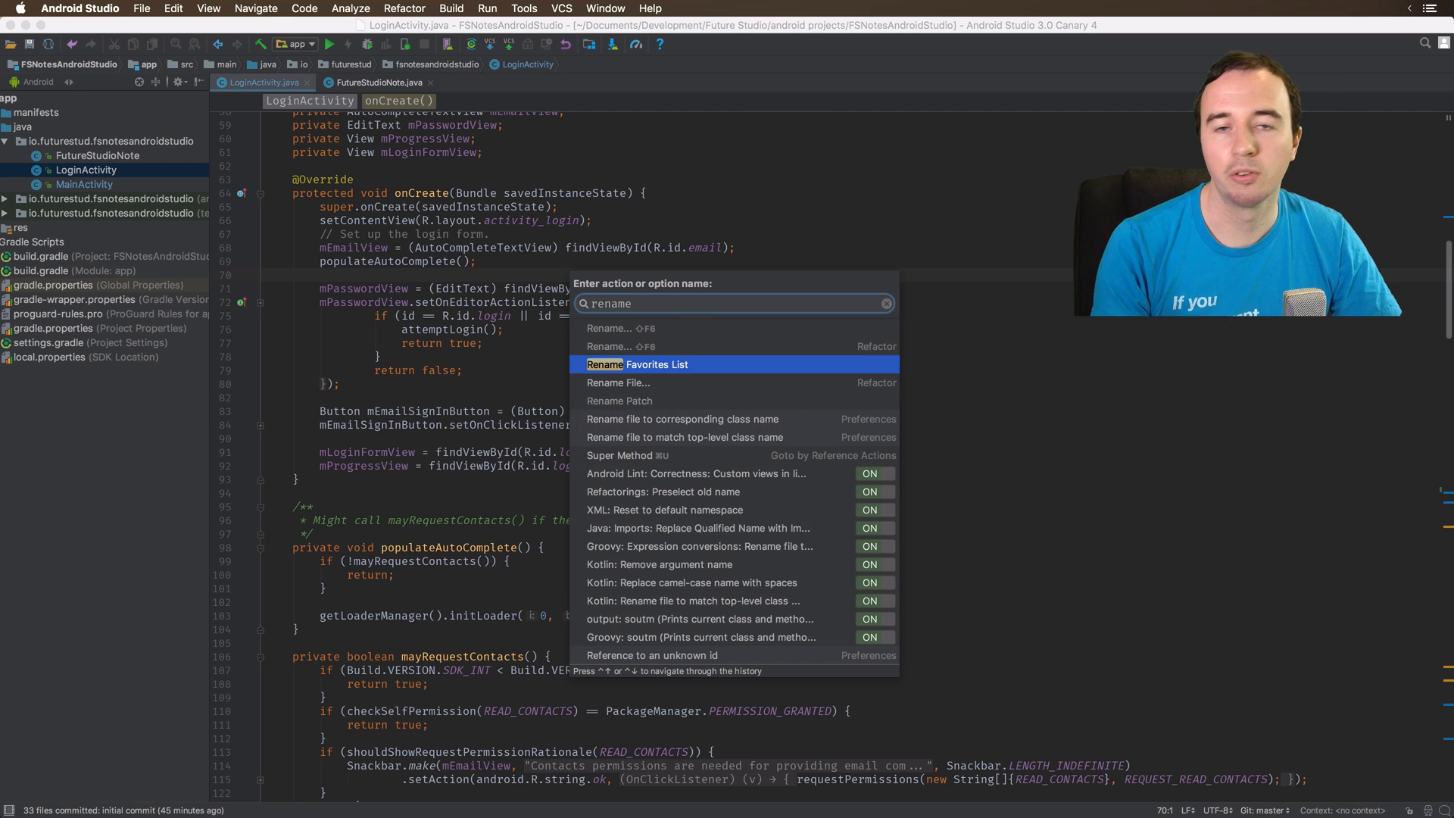